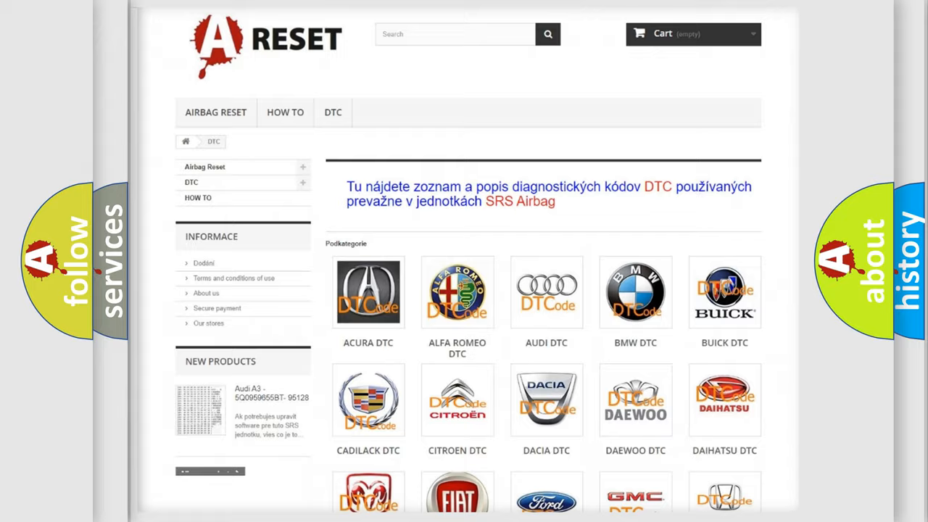
- Open the Lincoln tile in the DTC makes catalogue and browse its code list
scroll("down", 3)
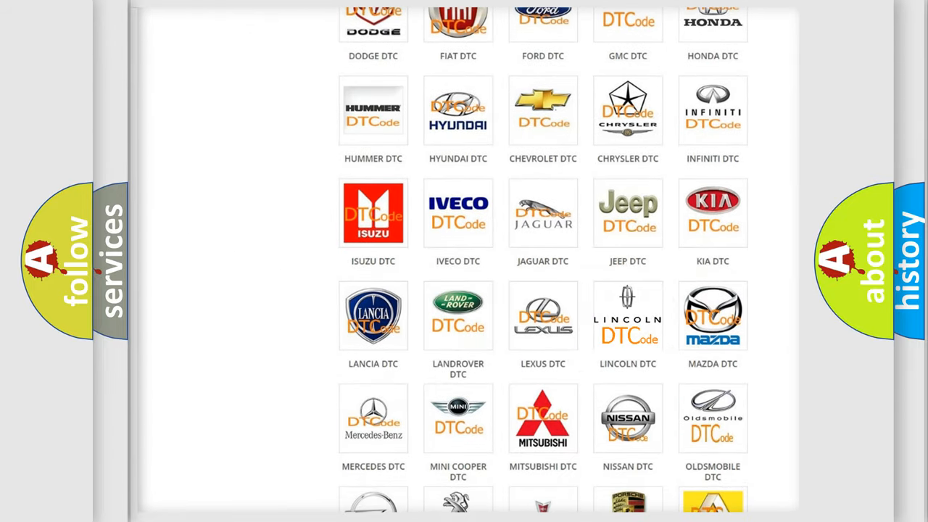
left_click(628, 315)
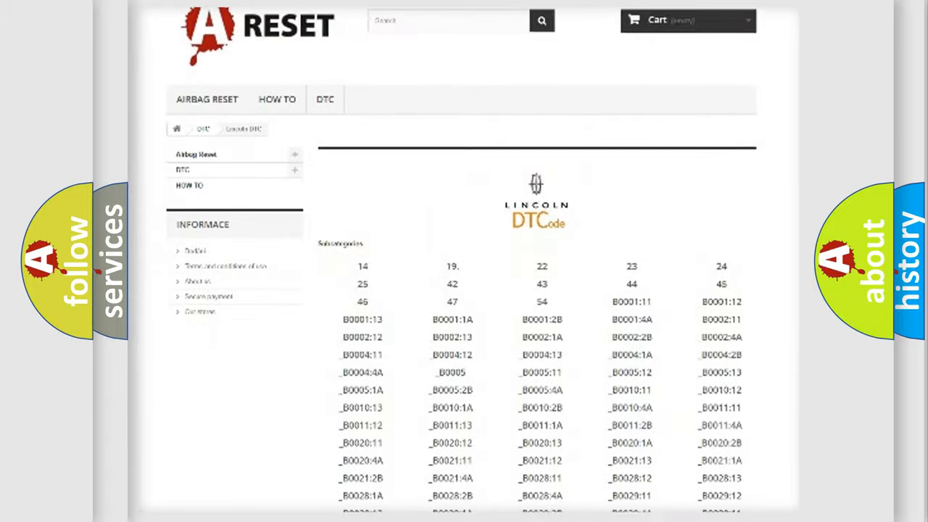
scroll("down", 3)
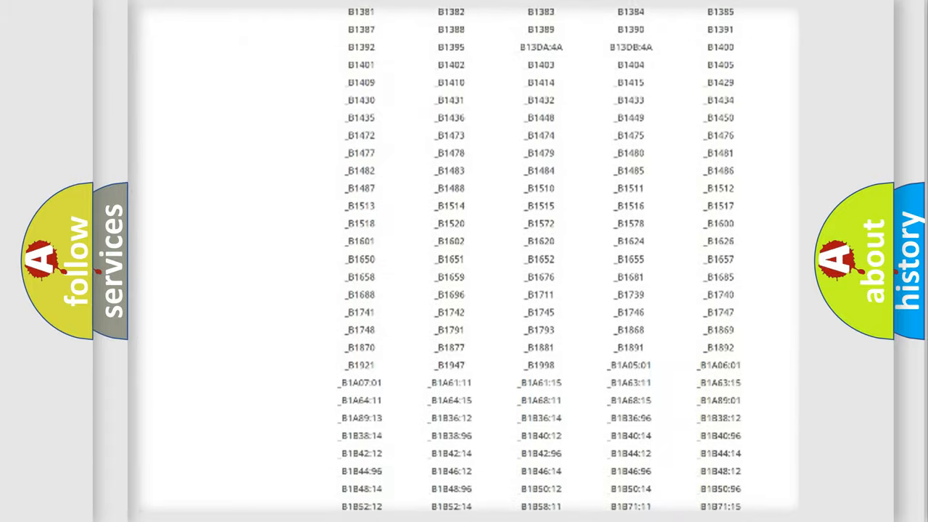
scroll("up", 3)
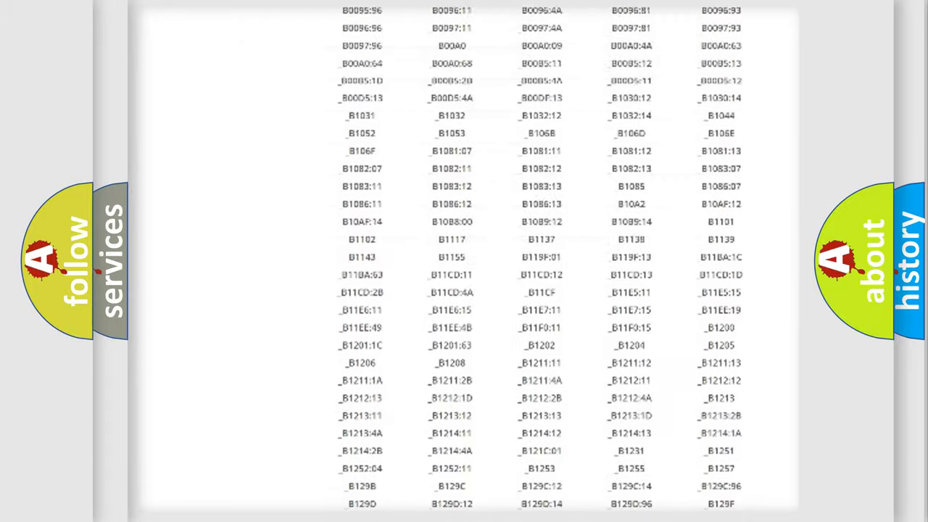
scroll("up", 3)
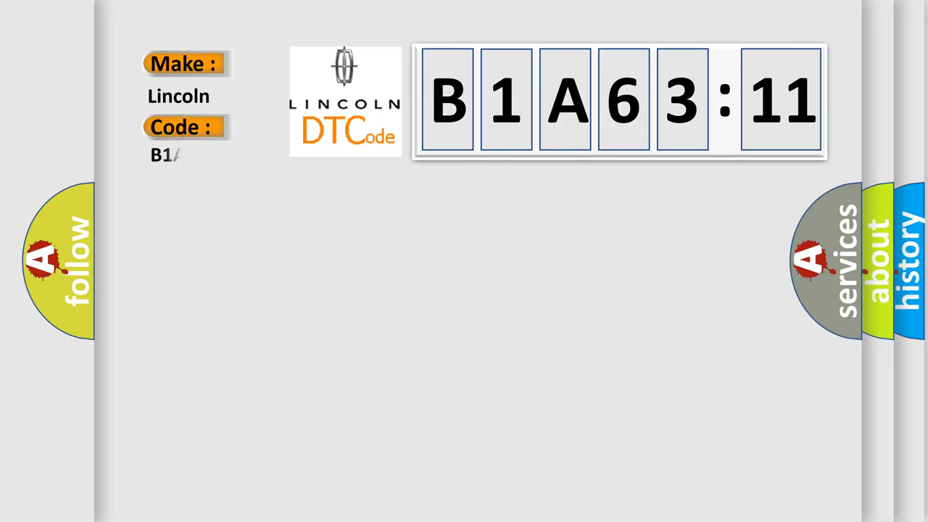
- Complete the Lincoln card's Code label as B1A6311 by entering 'A6311'
type("A6311")
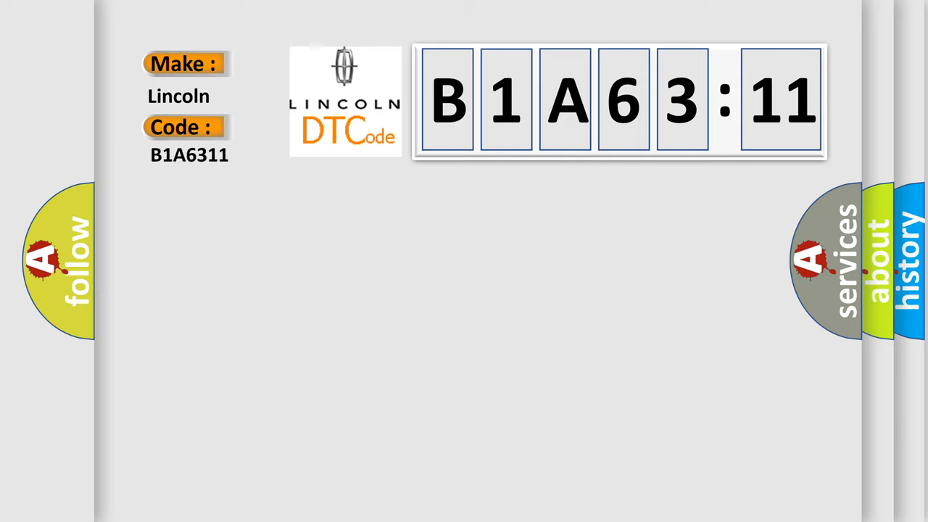